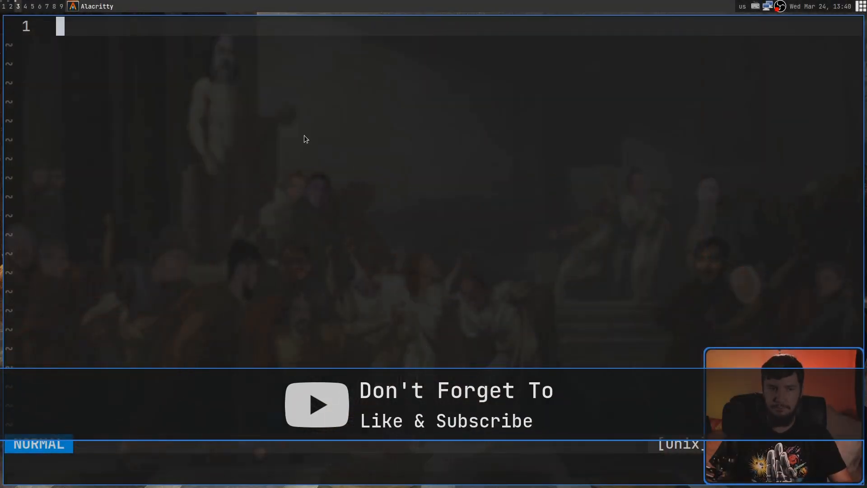
Run :WhichKey '<Space>' and trigger the save mapping 'w' from its popup.
{"action": "type", "text": ":w"}
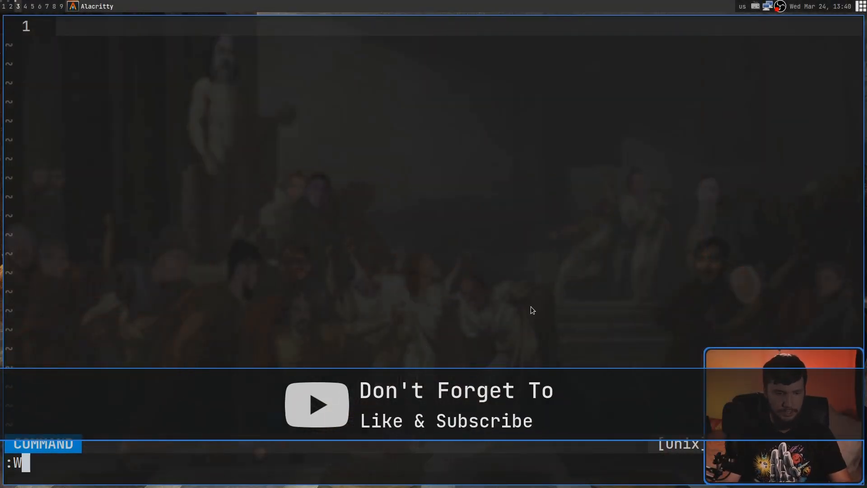
{"action": "type", "text": "hichKey"}
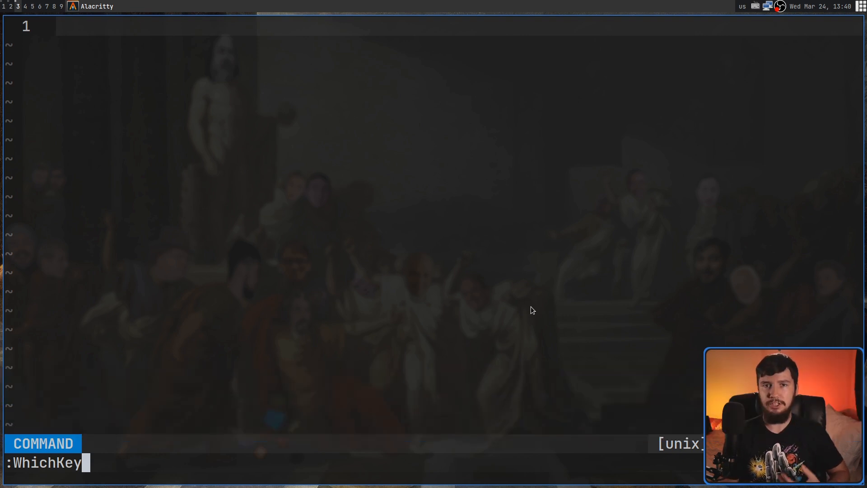
{"action": "type", "text": "'<Space>"}
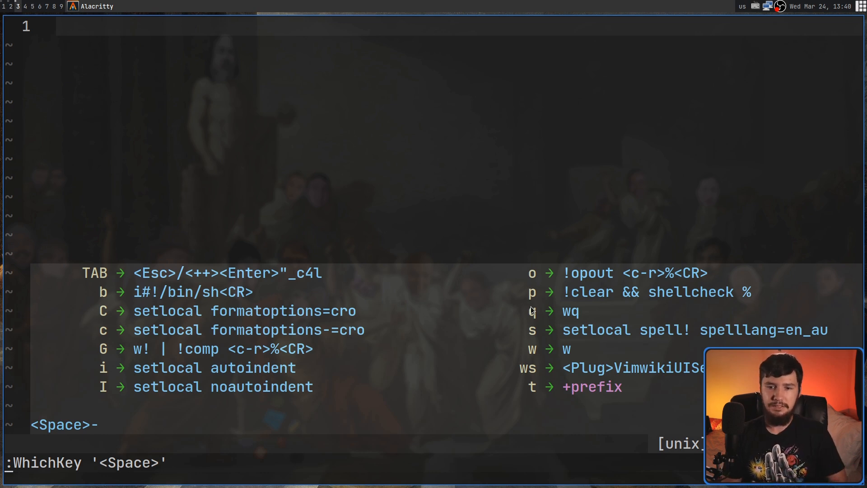
{"action": "key", "text": "w"}
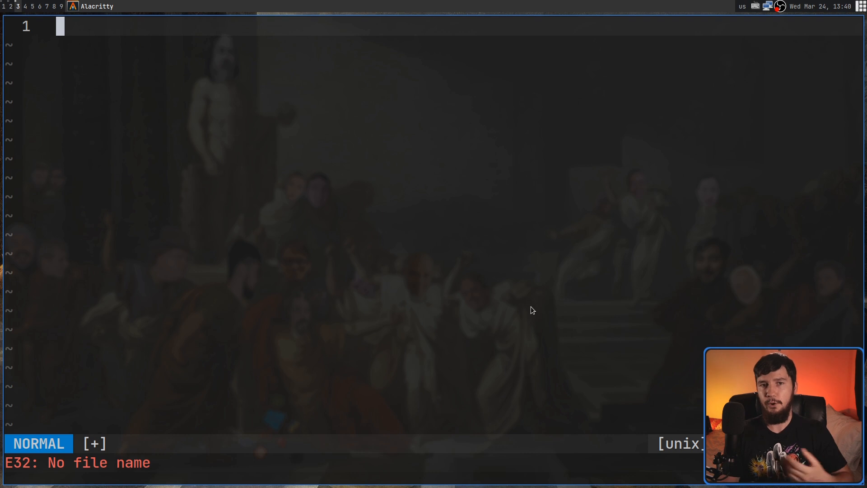
{"action": "key", "text": "i"}
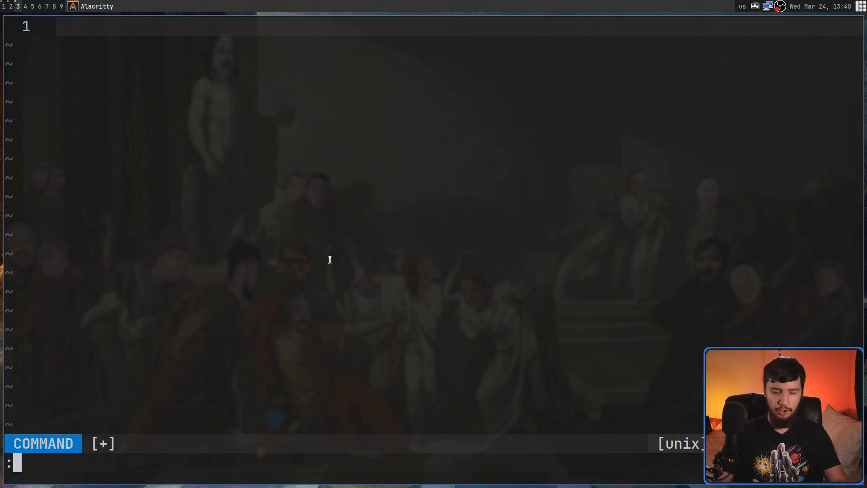
Run :WhichKeyVisual '<Space>' to list the visual-mode Space-leader mappings.
{"action": "type", "text": ":WhichKey"}
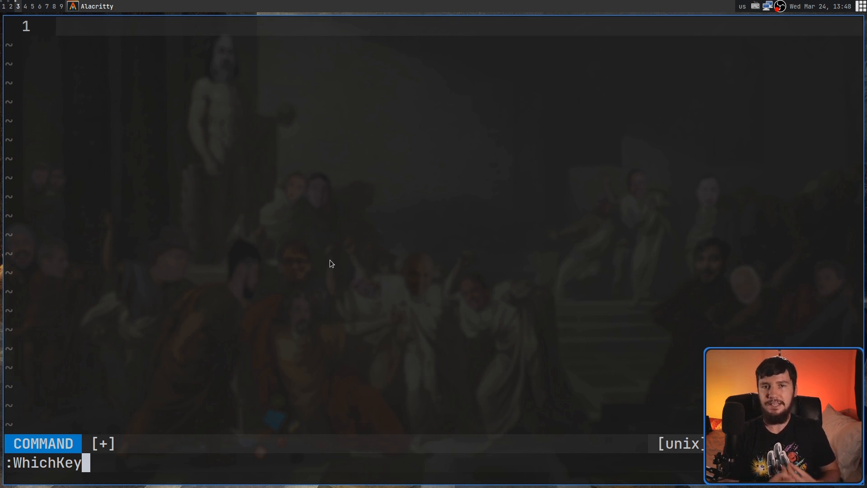
{"action": "type", "text": "Vi"}
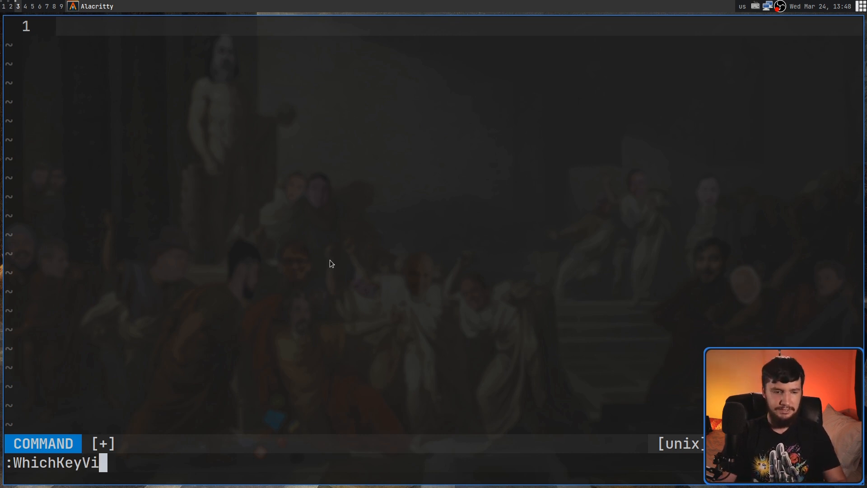
{"action": "type", "text": "sual"}
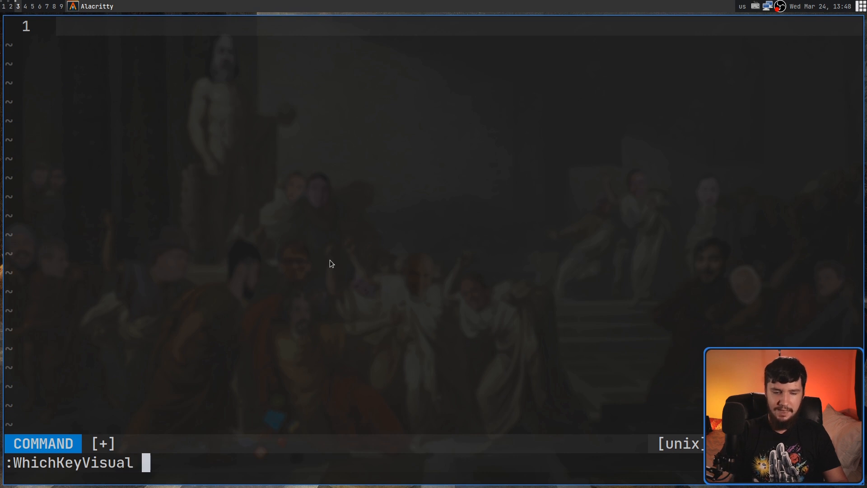
{"action": "type", "text": "'<>>"}
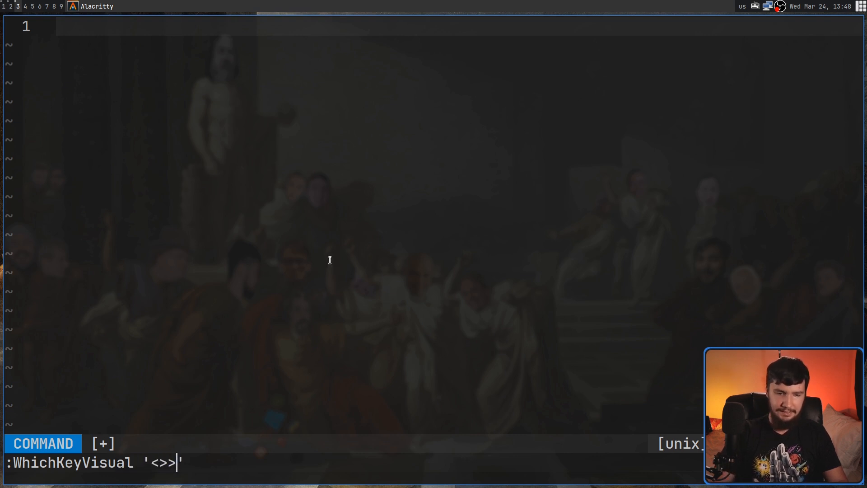
{"action": "type", "text": "Space"}
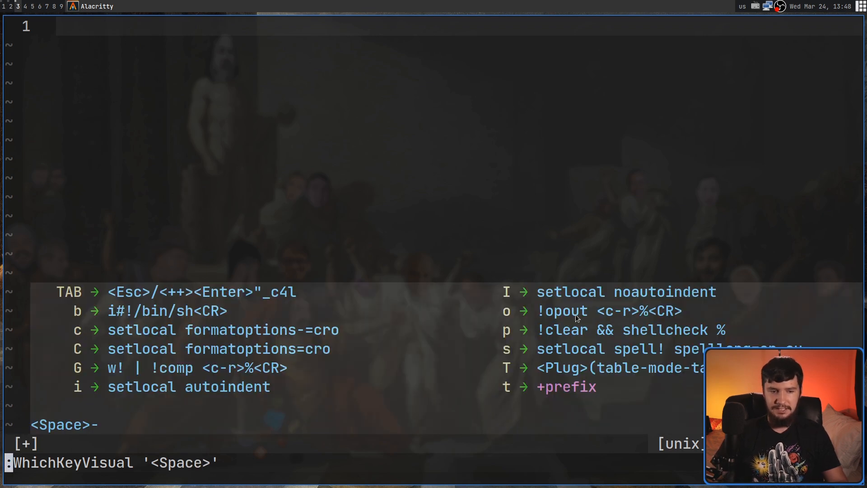
{"action": "mouse_move", "coordinate": [625, 371]}
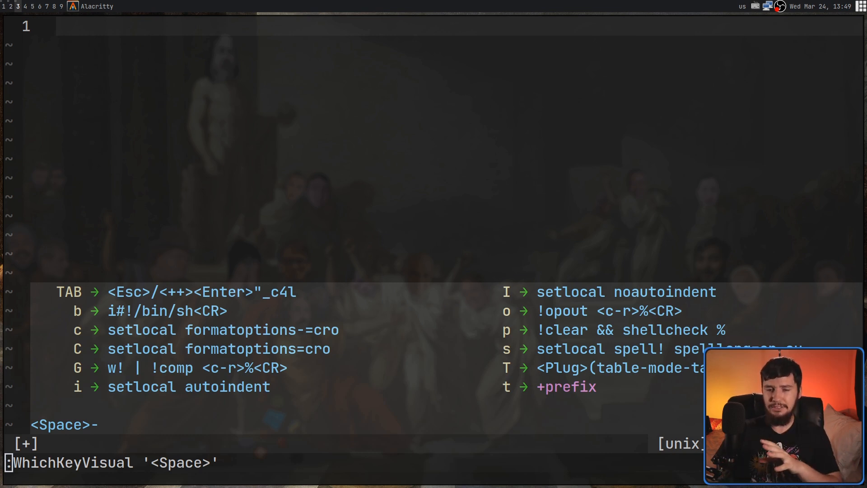
{"action": "mouse_move", "coordinate": [433, 393]}
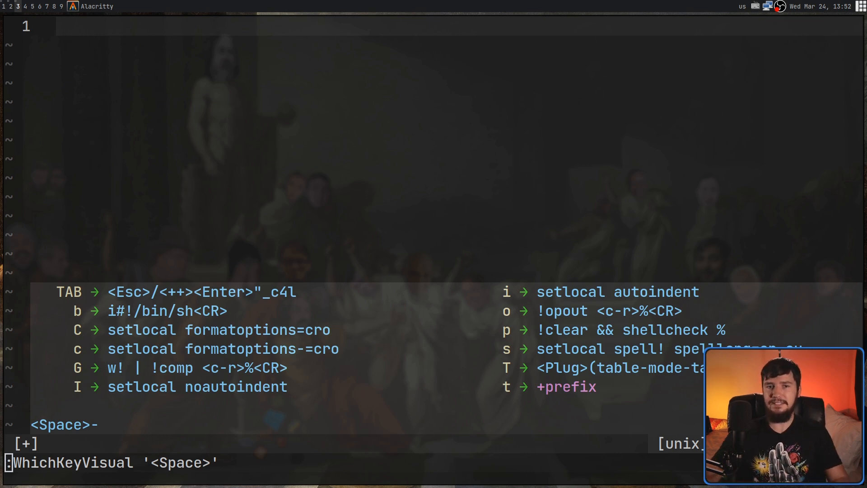
Dismiss the popup and filter the fzf :Maps list to 'space', narrowing 375 mappings to 58.
{"action": "key", "text": "Escape"}
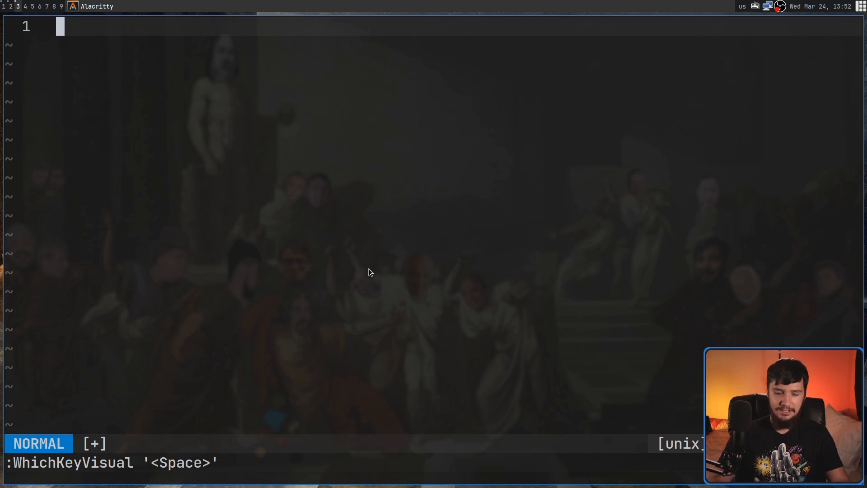
{"action": "type", "text": "M"}
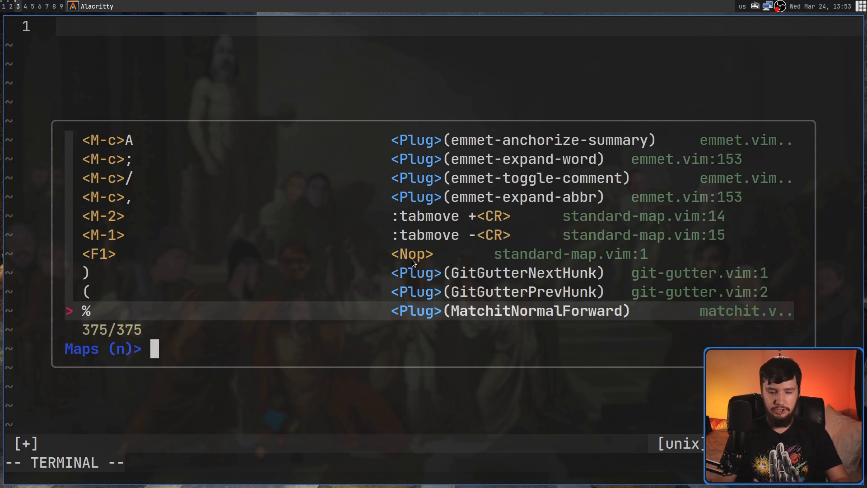
{"action": "type", "text": "space"}
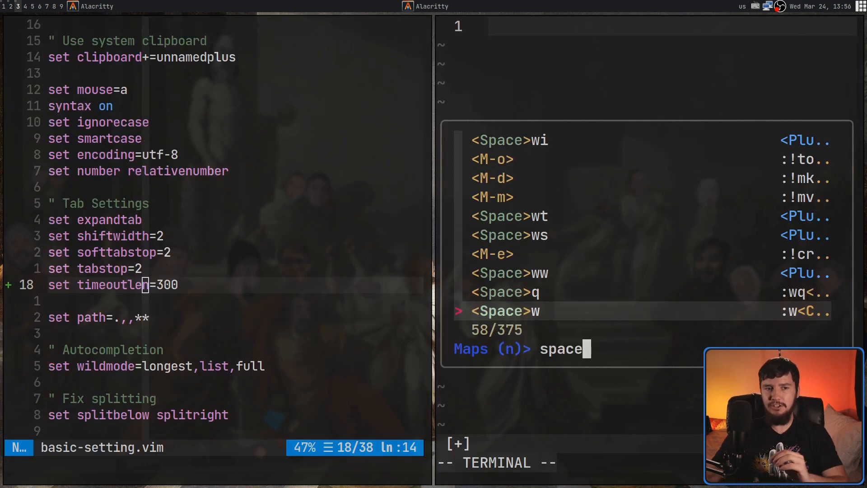
Delete digits from timeoutlen=300 in basic-setting.vim to shorten the delay.
{"action": "key", "text": "v"}
{"action": "type", "text": "1"}
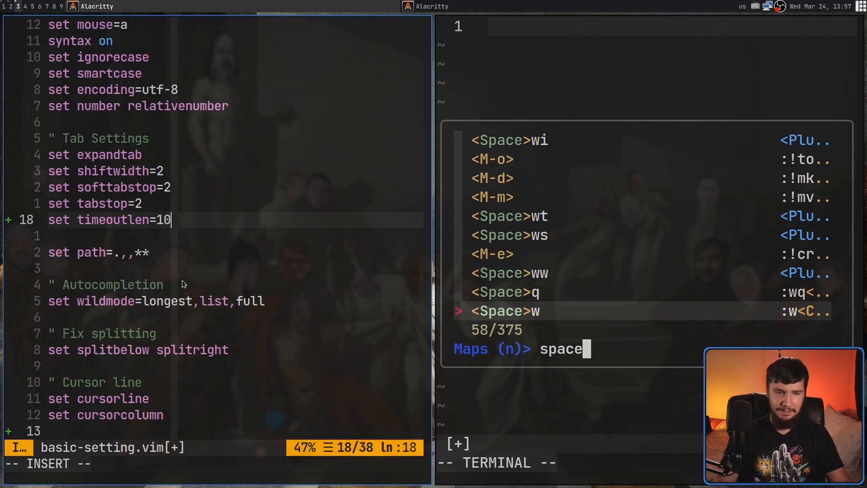
{"action": "key", "text": "BackSpace"}
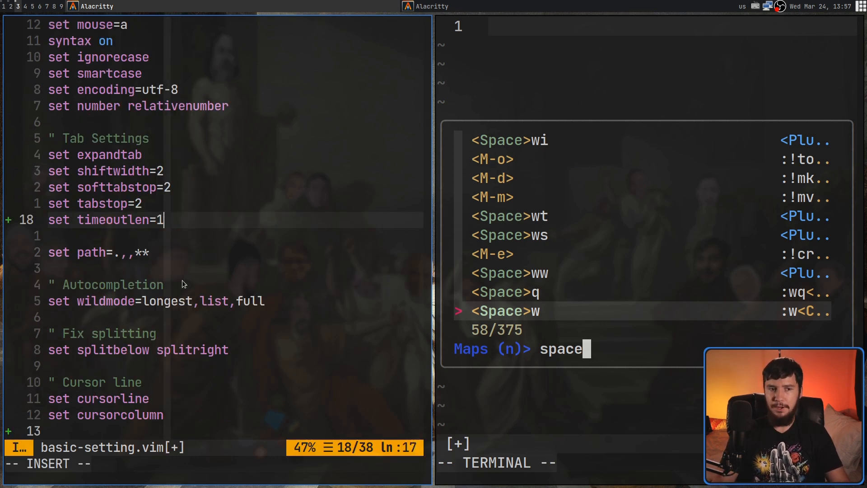
{"action": "key", "text": "BackSpace"}
{"action": "type", "text": ":WhichKeyVisual '<Space>'"}
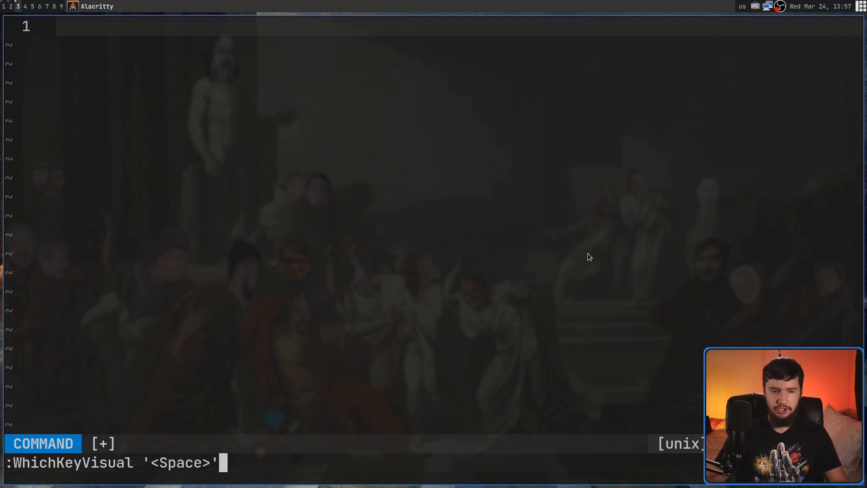
Run the visual-mode WhichKey command for the Space leader again.
{"action": "key", "text": "space"}
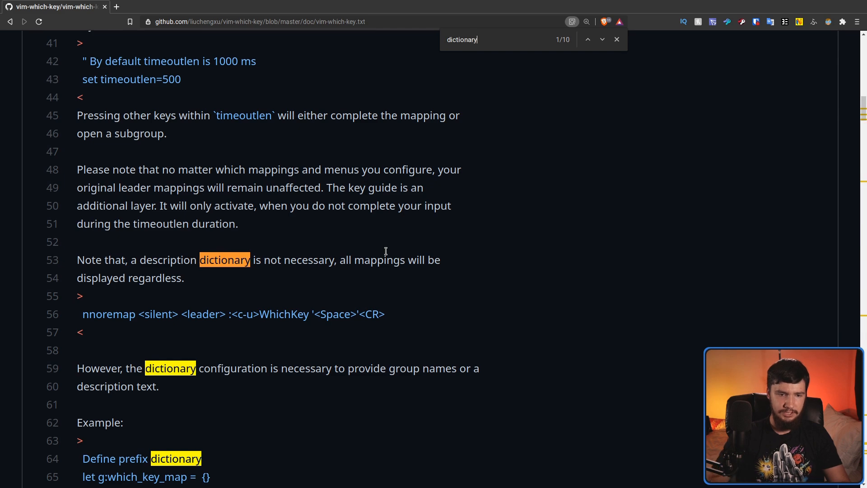
Scroll vim-which-key.txt on GitHub to the dictionary and which_key#register example.
{"action": "scroll", "scroll_direction": "down", "scroll_amount": 3}
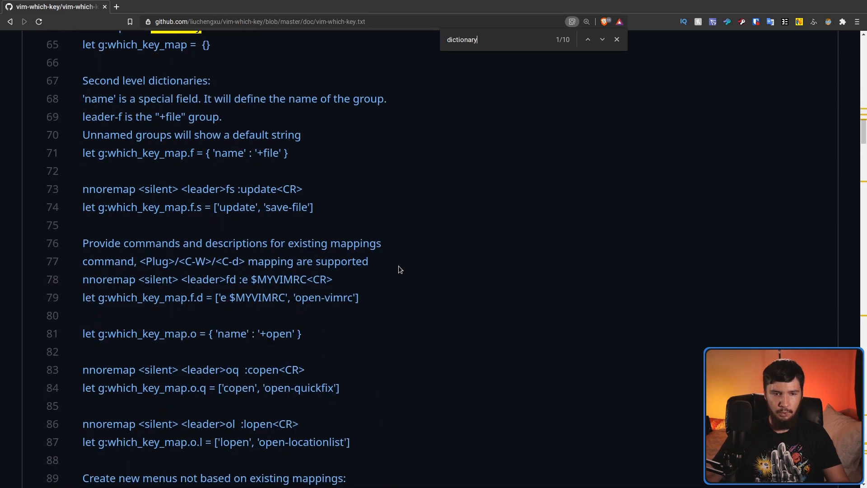
{"action": "scroll", "scroll_direction": "down", "scroll_amount": 3}
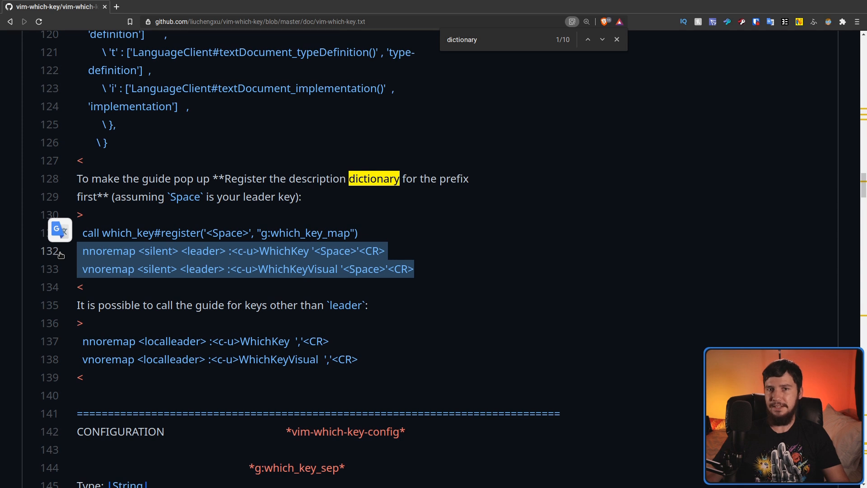
{"action": "mouse_move", "coordinate": [65, 260]}
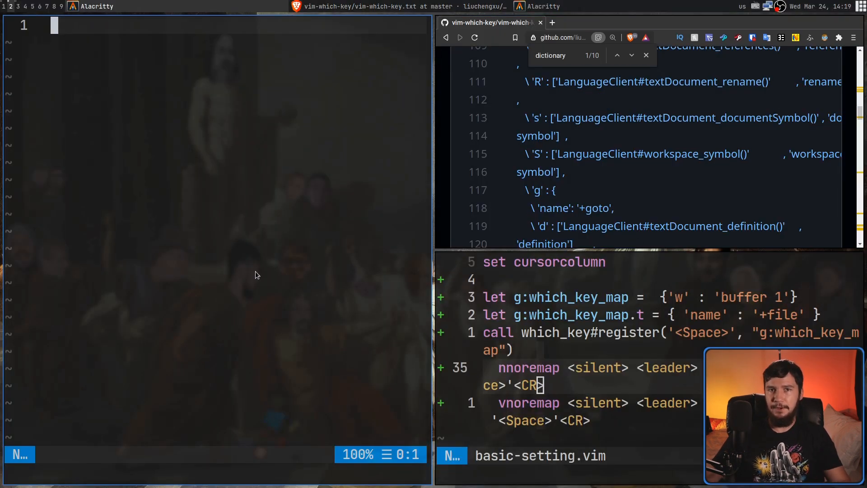
{"action": "mouse_move", "coordinate": [240, 273]}
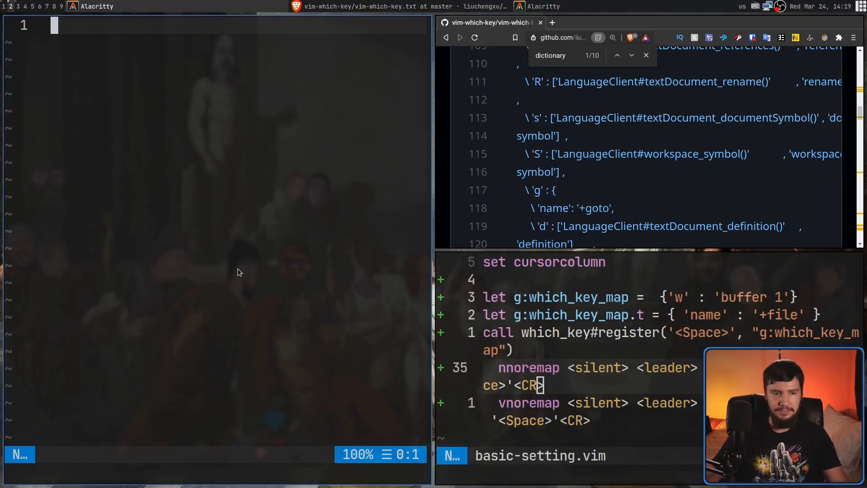
{"action": "key", "text": "space"}
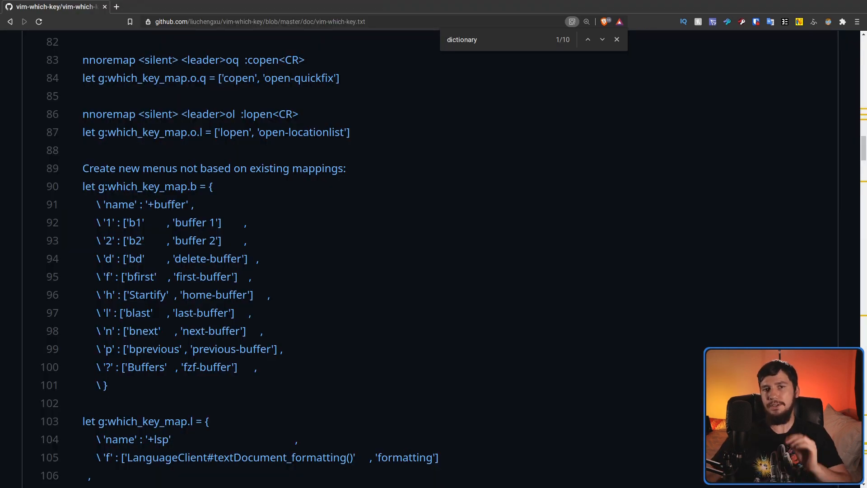
Select the doc's menu example, then retype the 'w' description as 'bsdfkjsdfhjksdgfhjsdfgshdfgsj'.
{"action": "left_click_drag", "start_coordinate": [123, 222], "coordinate": [224, 222]}
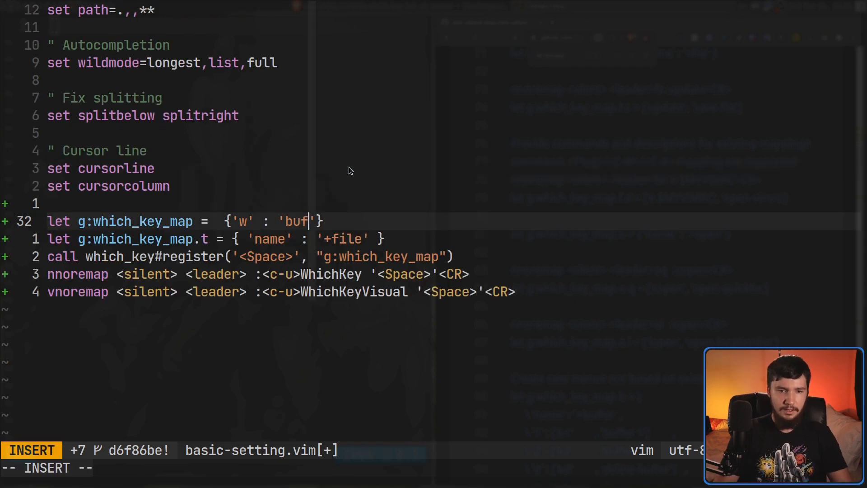
{"action": "type", "text": "bsdfkjsdfhjksdgfhjsdfgshdfgsj"}
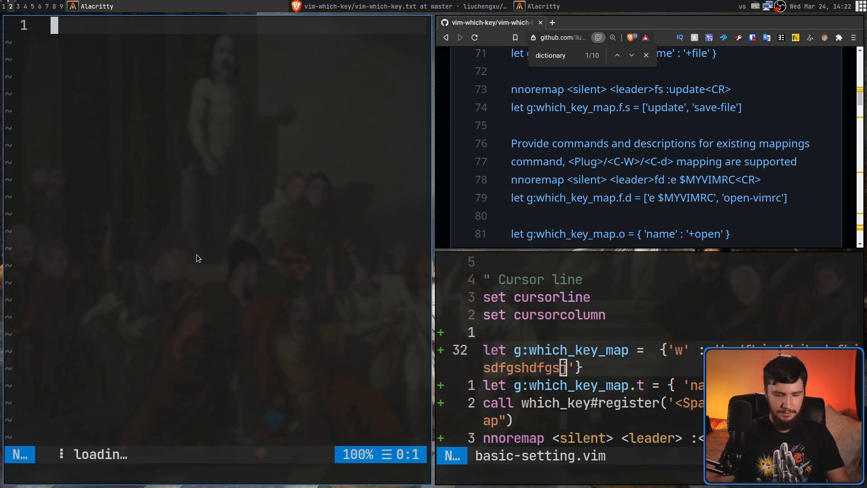
Show the Space WhichKey popup listing 'w' with the placeholder text and 't' as +file.
{"action": "key", "text": "space"}
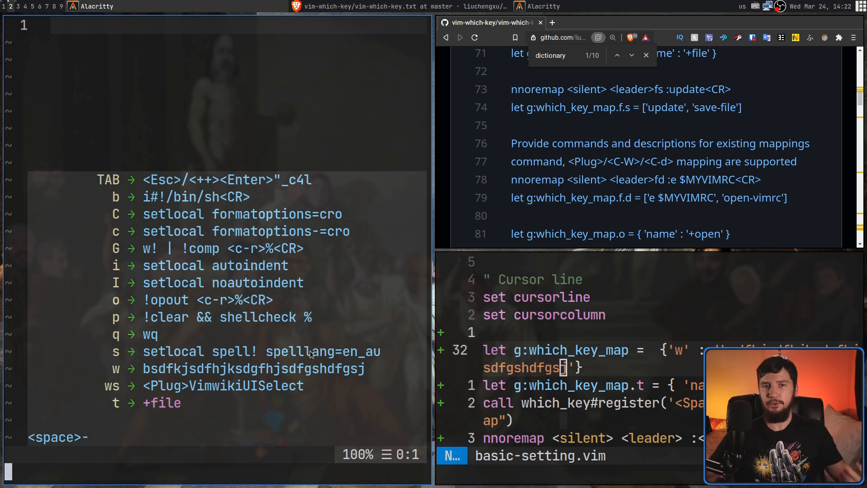
{"action": "mouse_move", "coordinate": [376, 324]}
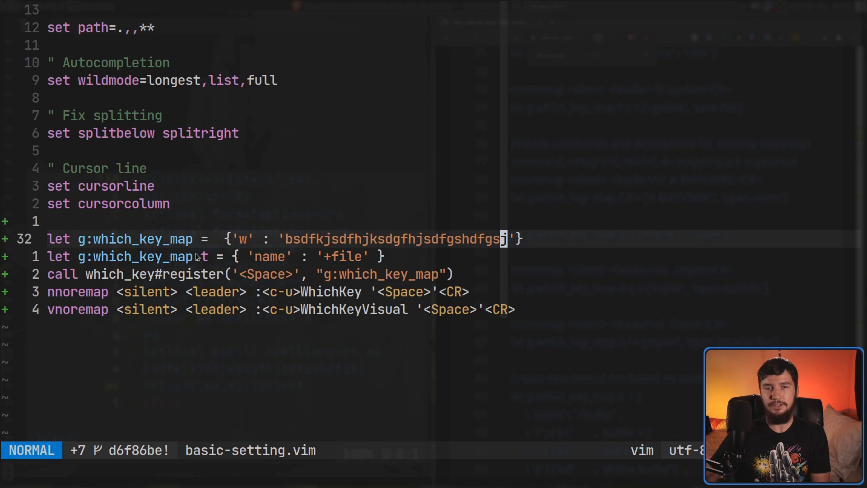
{"action": "mouse_move", "coordinate": [191, 257]}
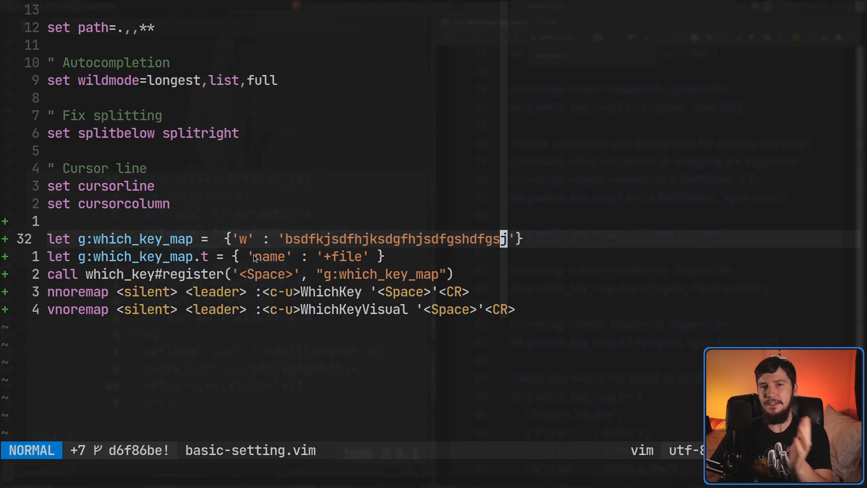
{"action": "mouse_move", "coordinate": [316, 242]}
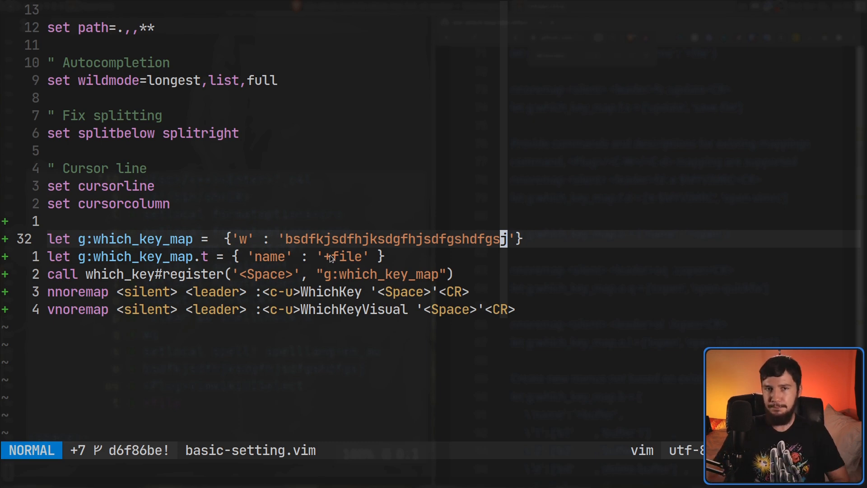
{"action": "key", "text": "i"}
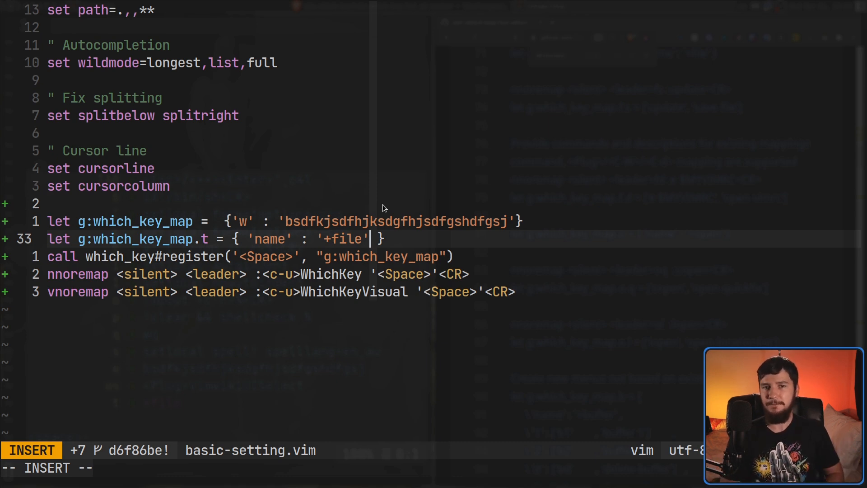
{"action": "key", "text": "Escape"}
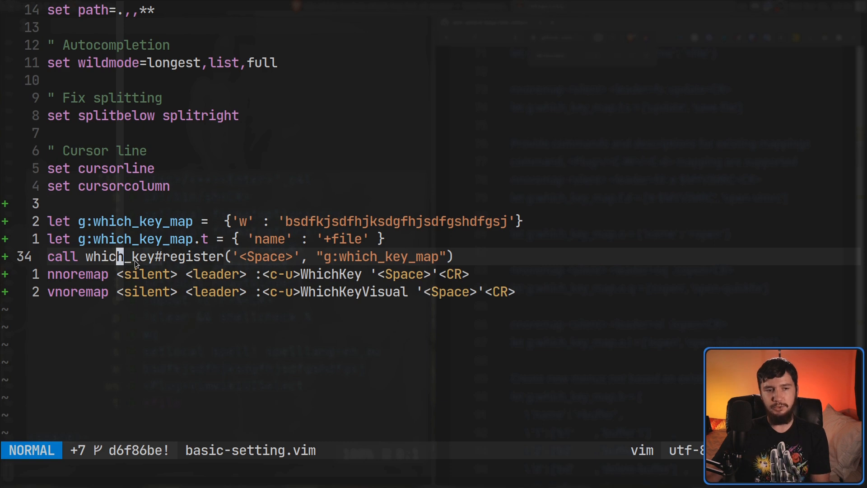
{"action": "mouse_move", "coordinate": [242, 257]}
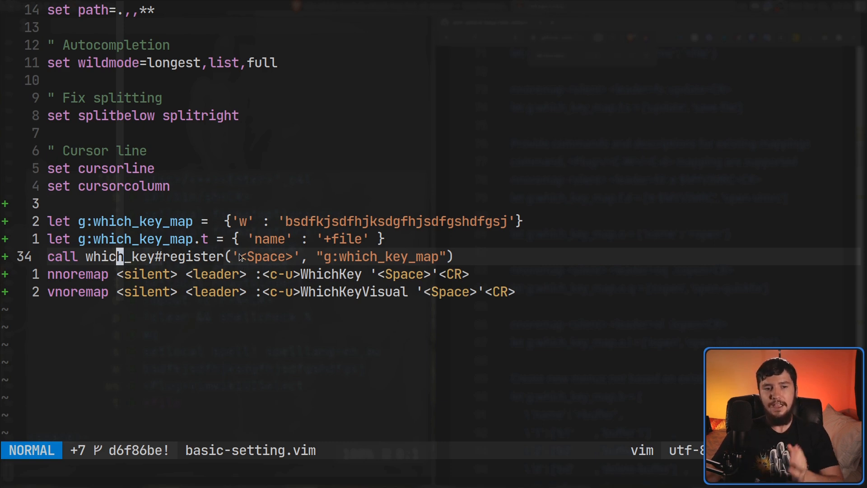
{"action": "mouse_move", "coordinate": [248, 256]}
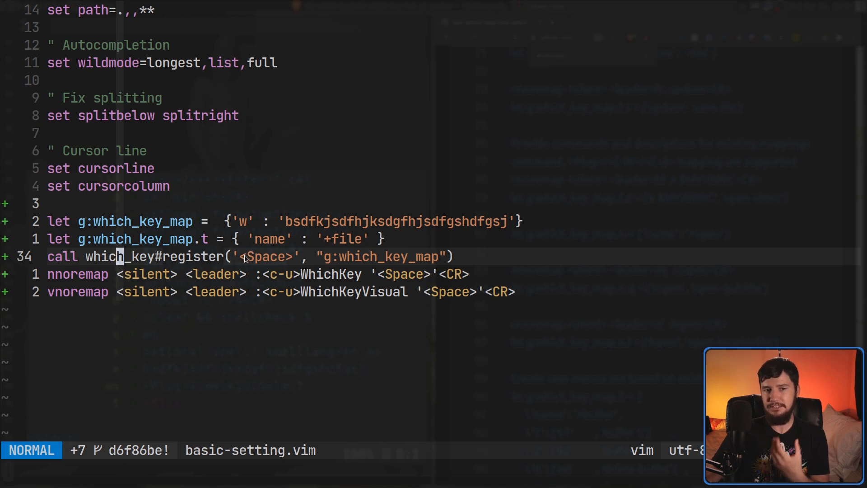
{"action": "mouse_move", "coordinate": [404, 262]}
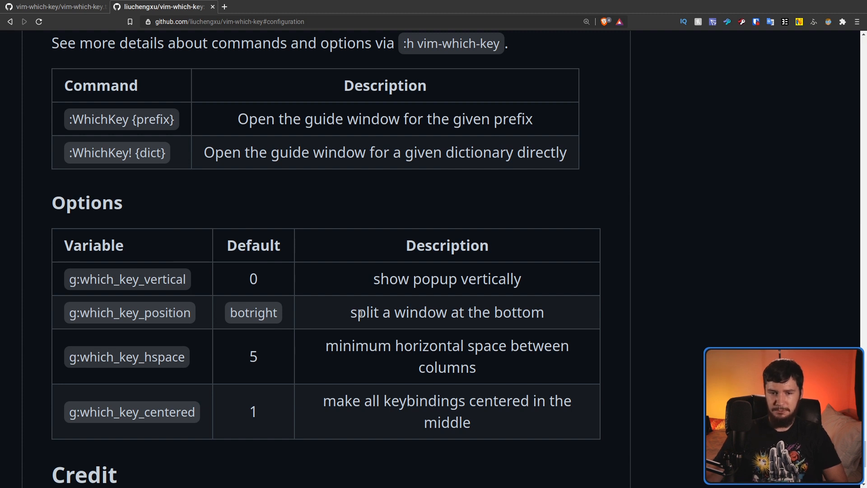
{"action": "mouse_move", "coordinate": [548, 430]}
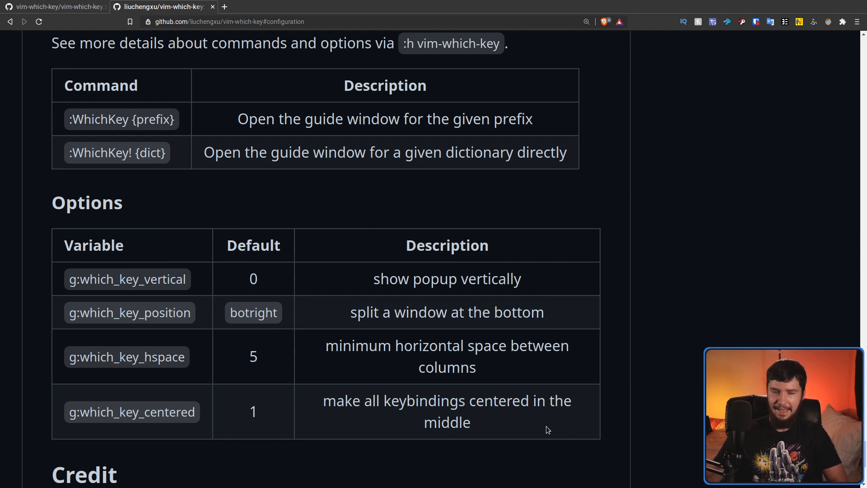